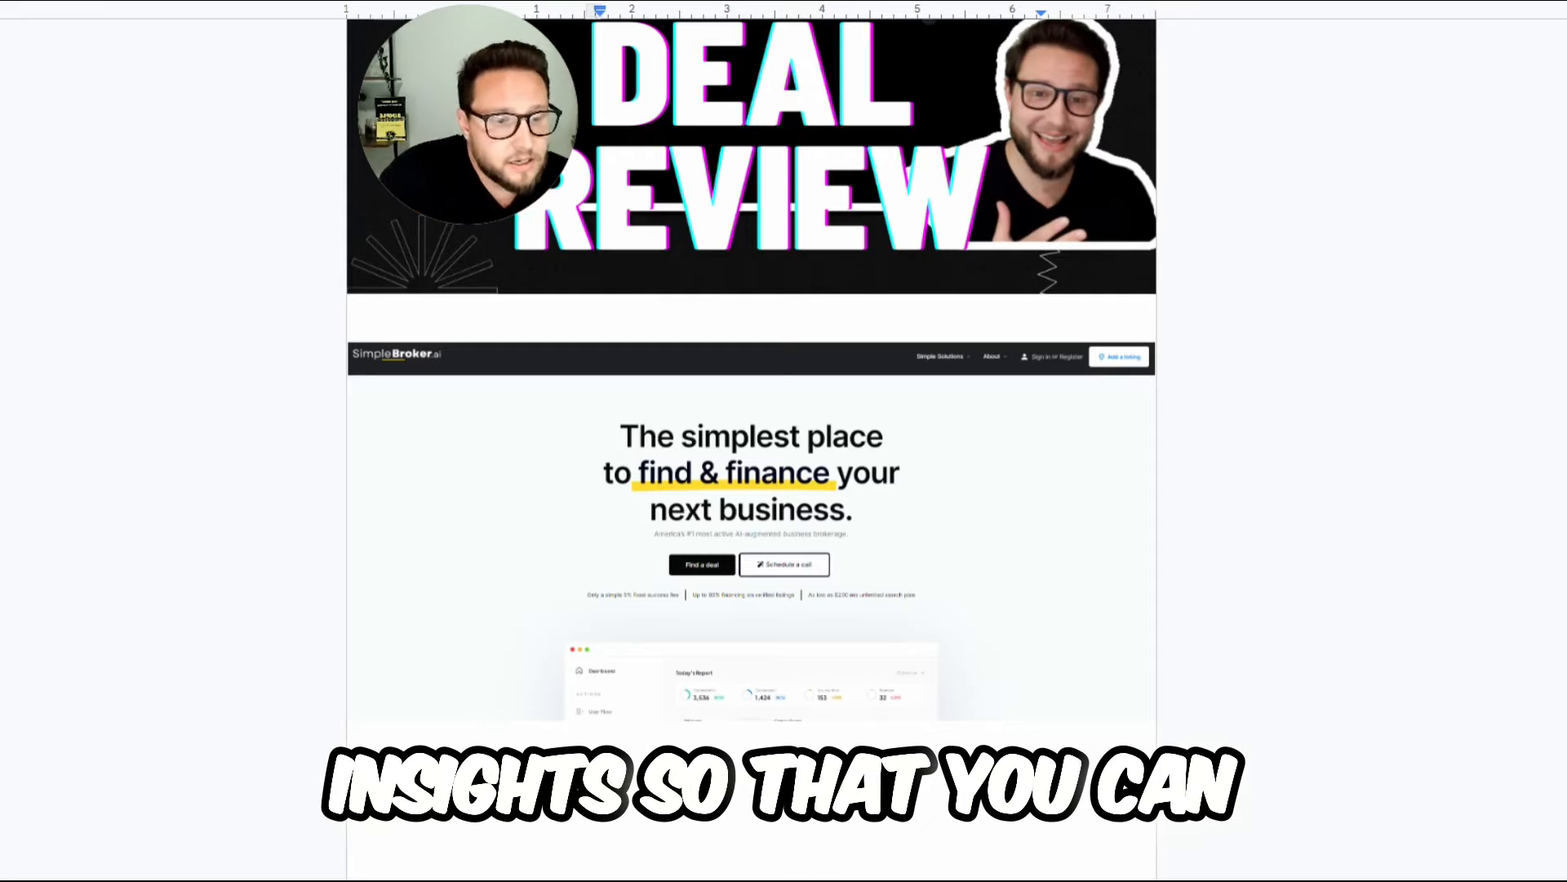
scroll("down", 3)
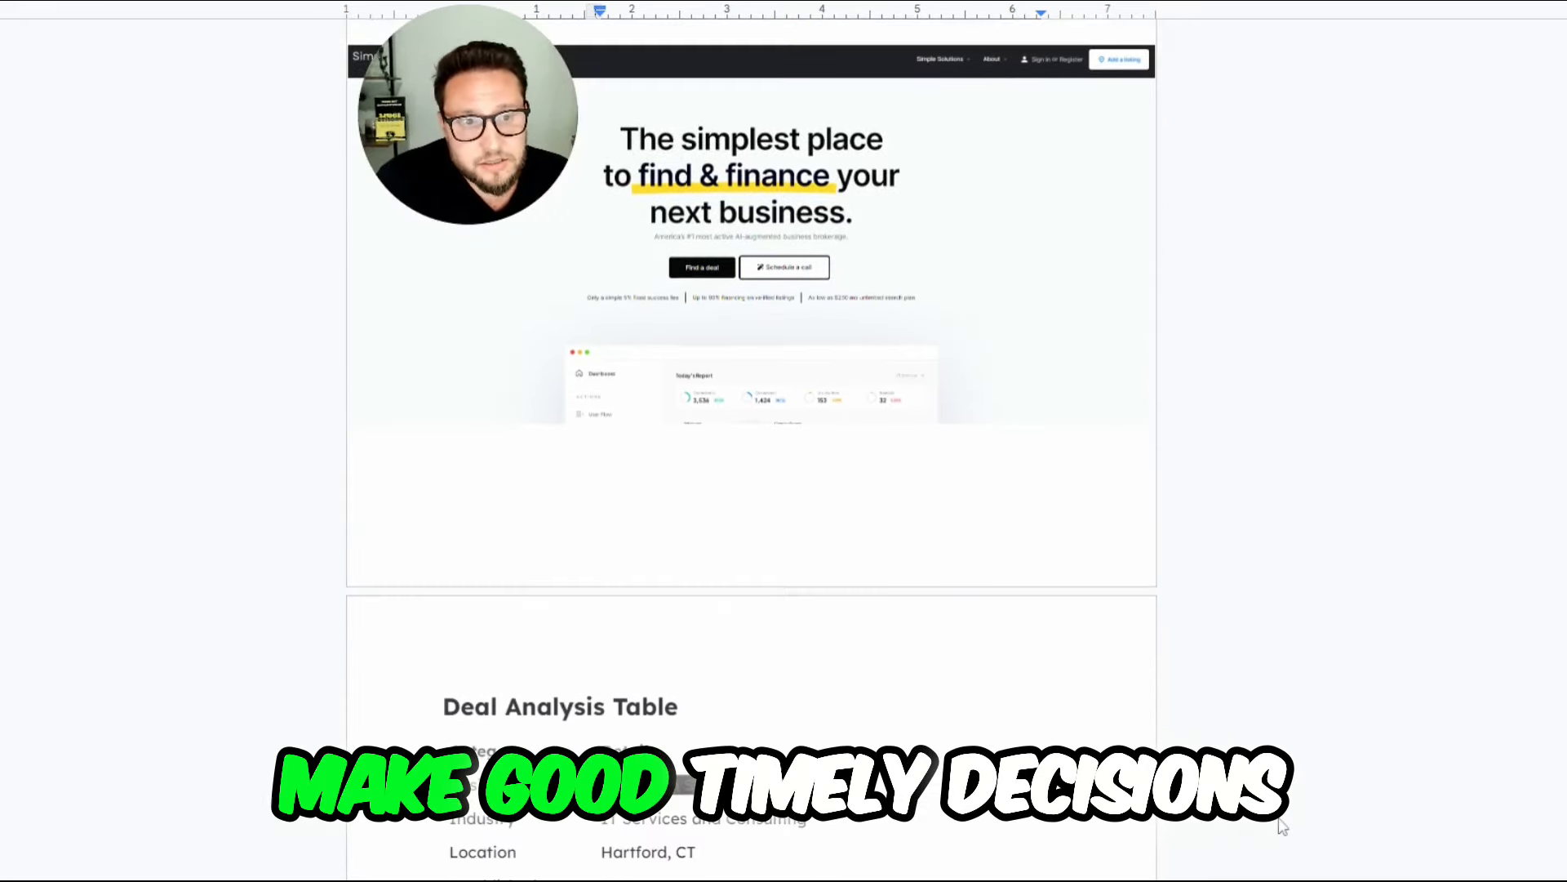
scroll("down", 3)
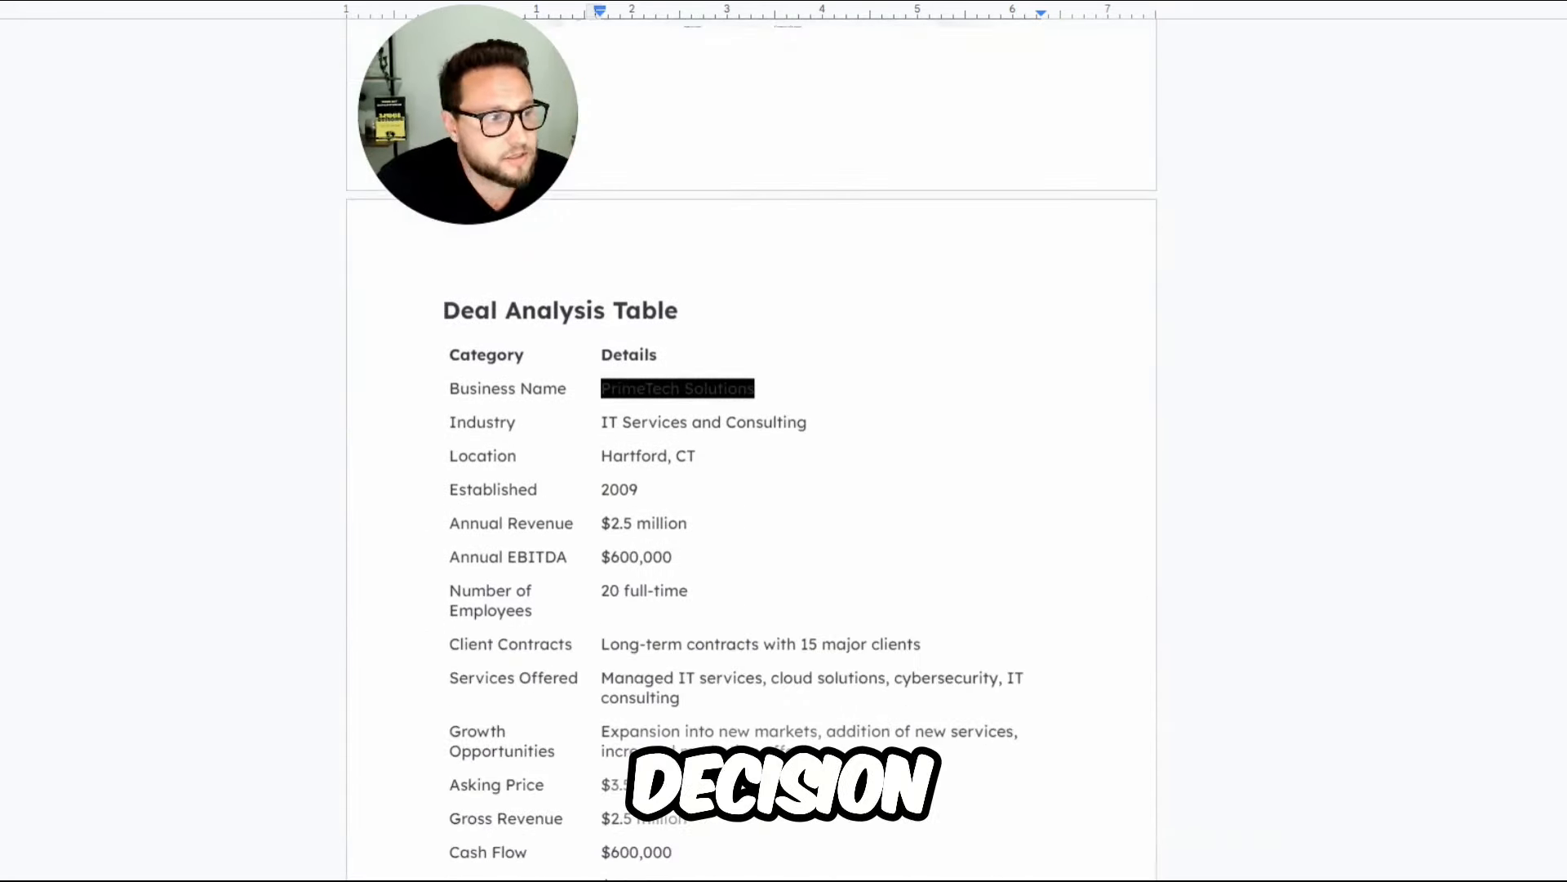
scroll("down", 3)
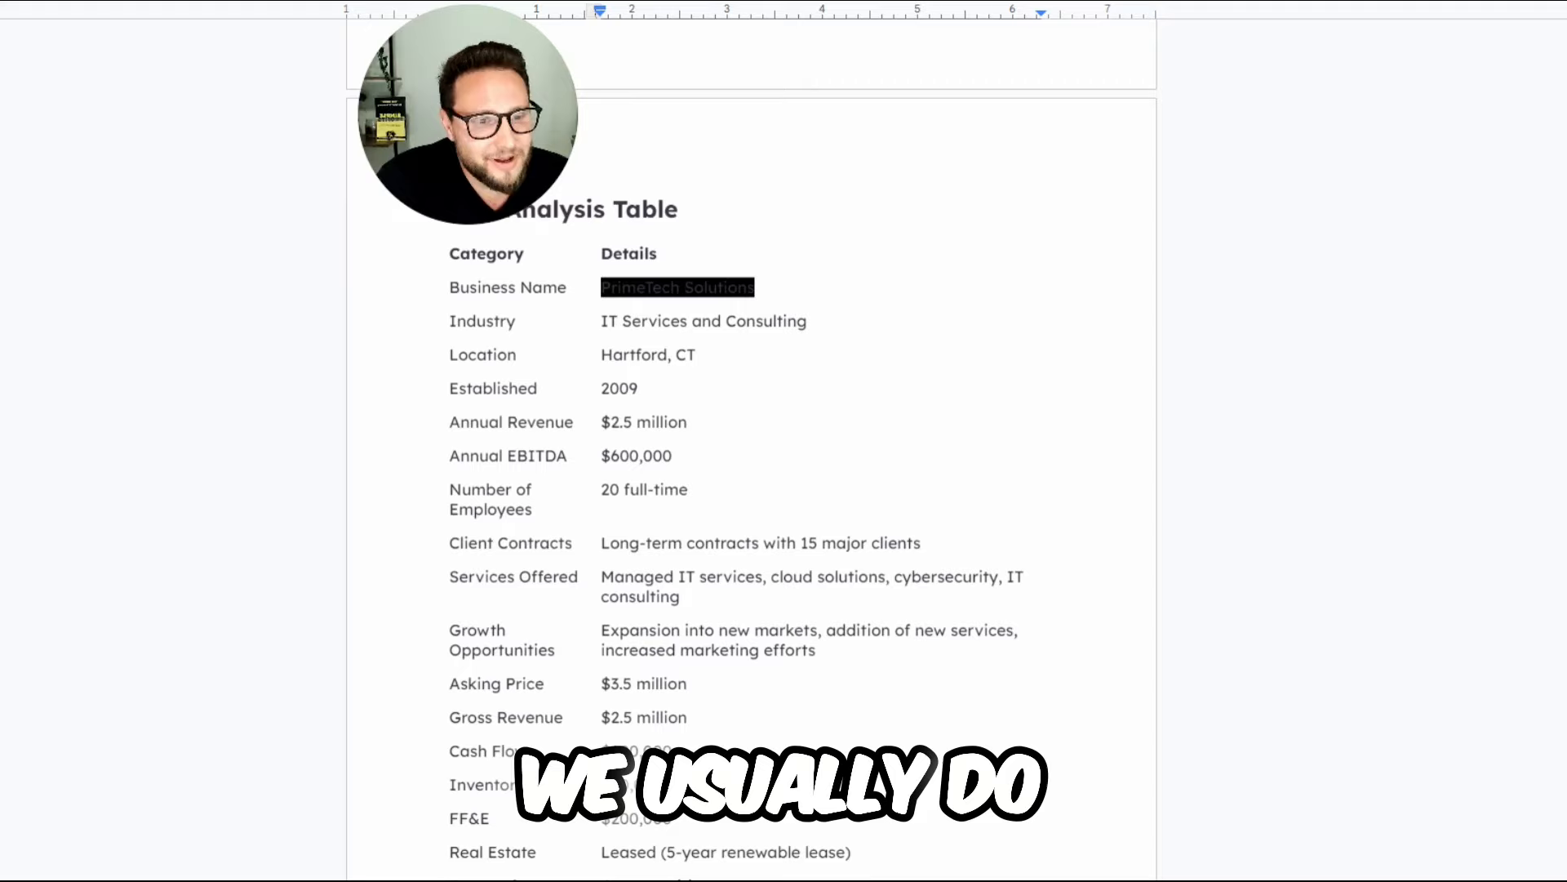
scroll("down", 3)
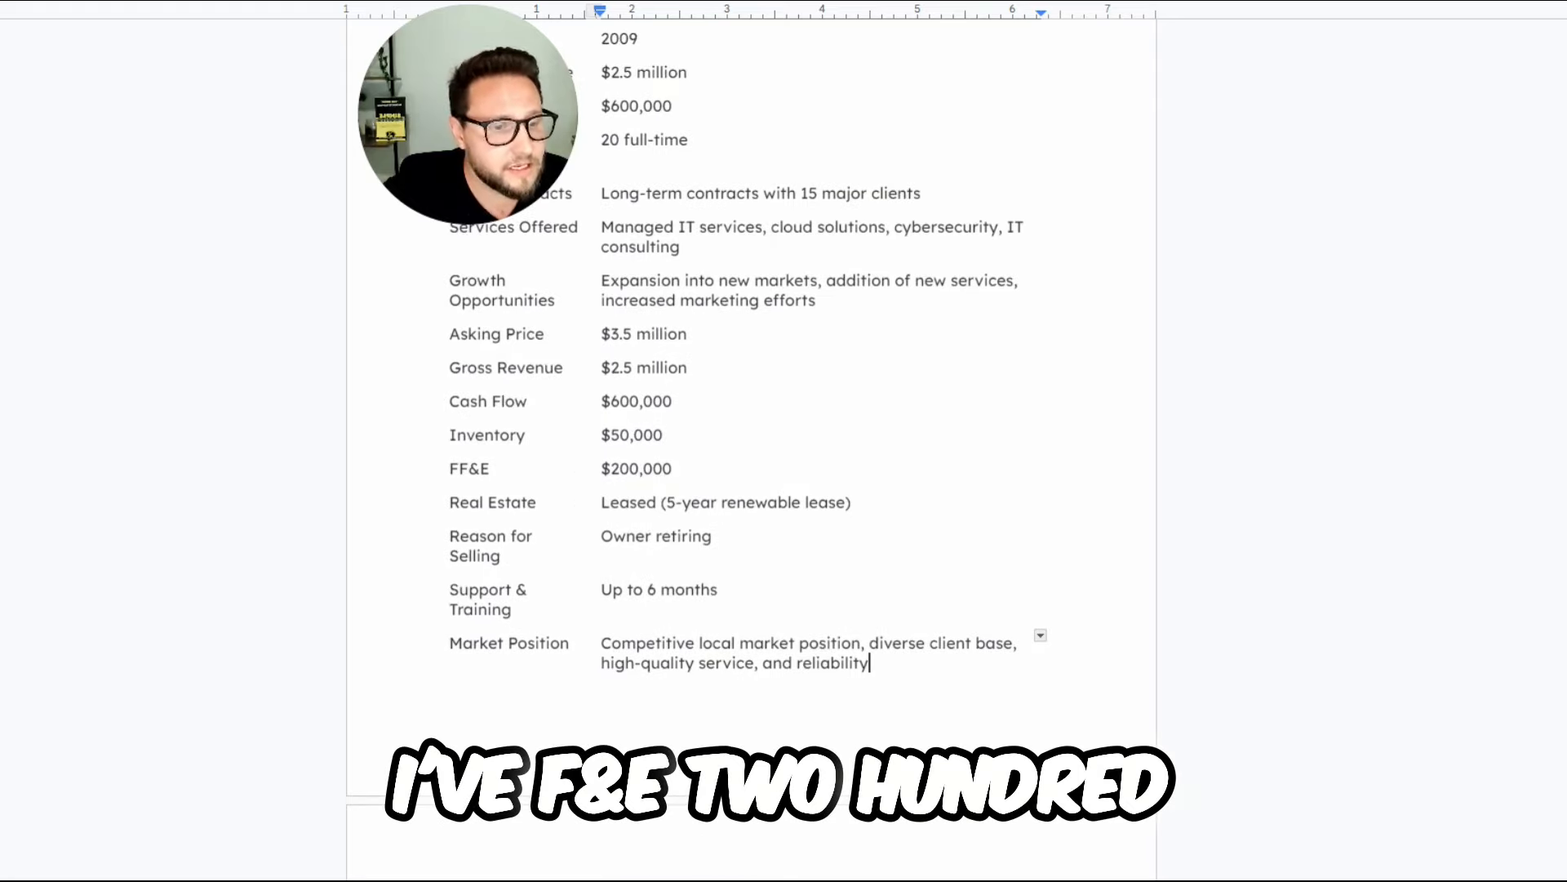
scroll("down", 3)
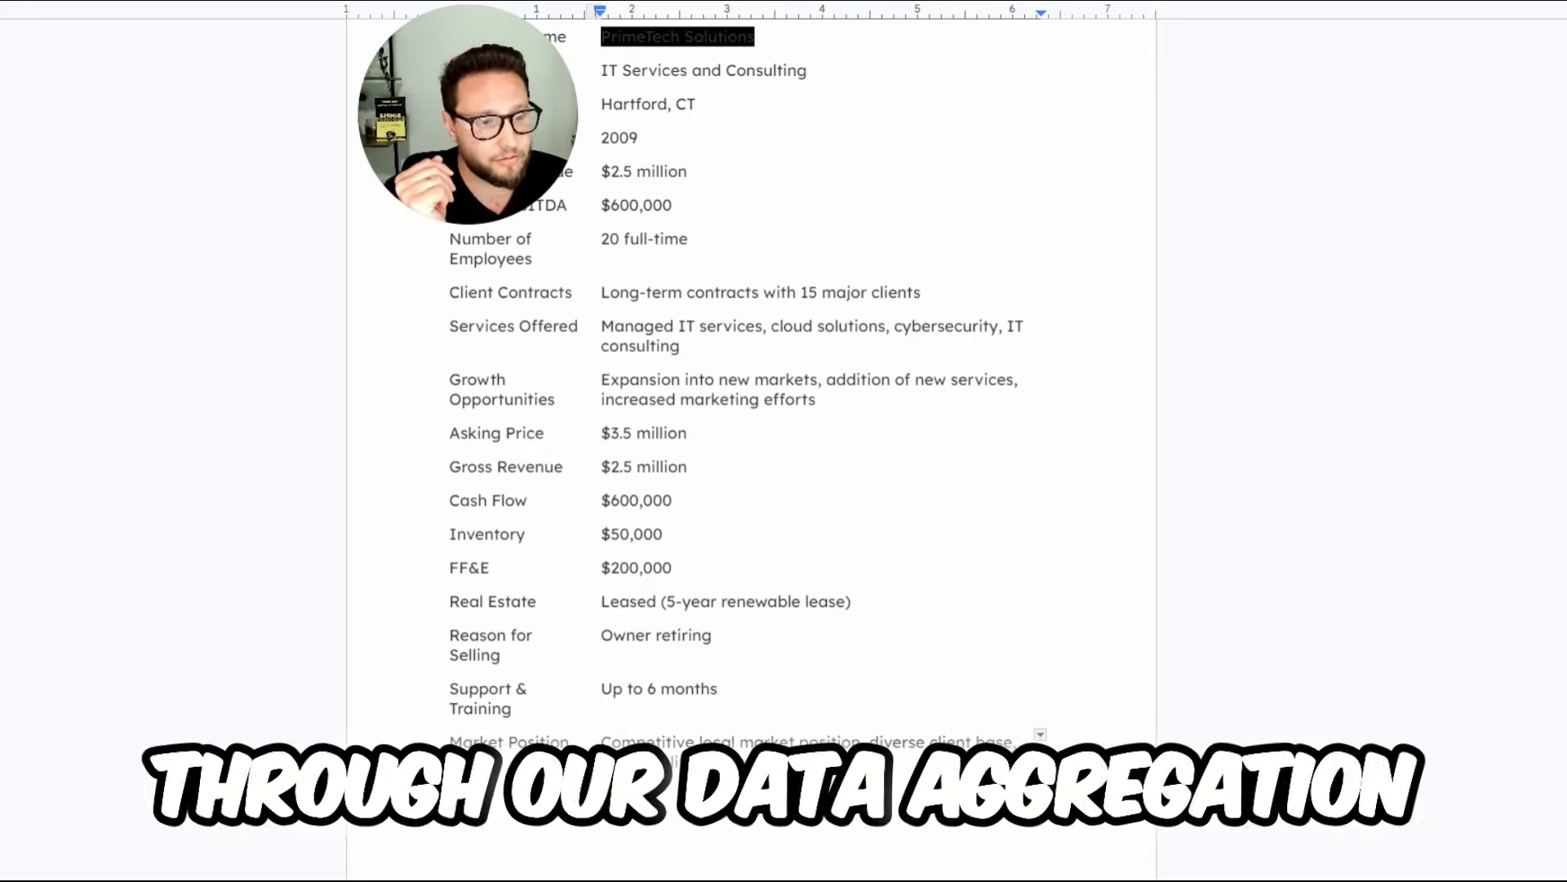
scroll("down", 3)
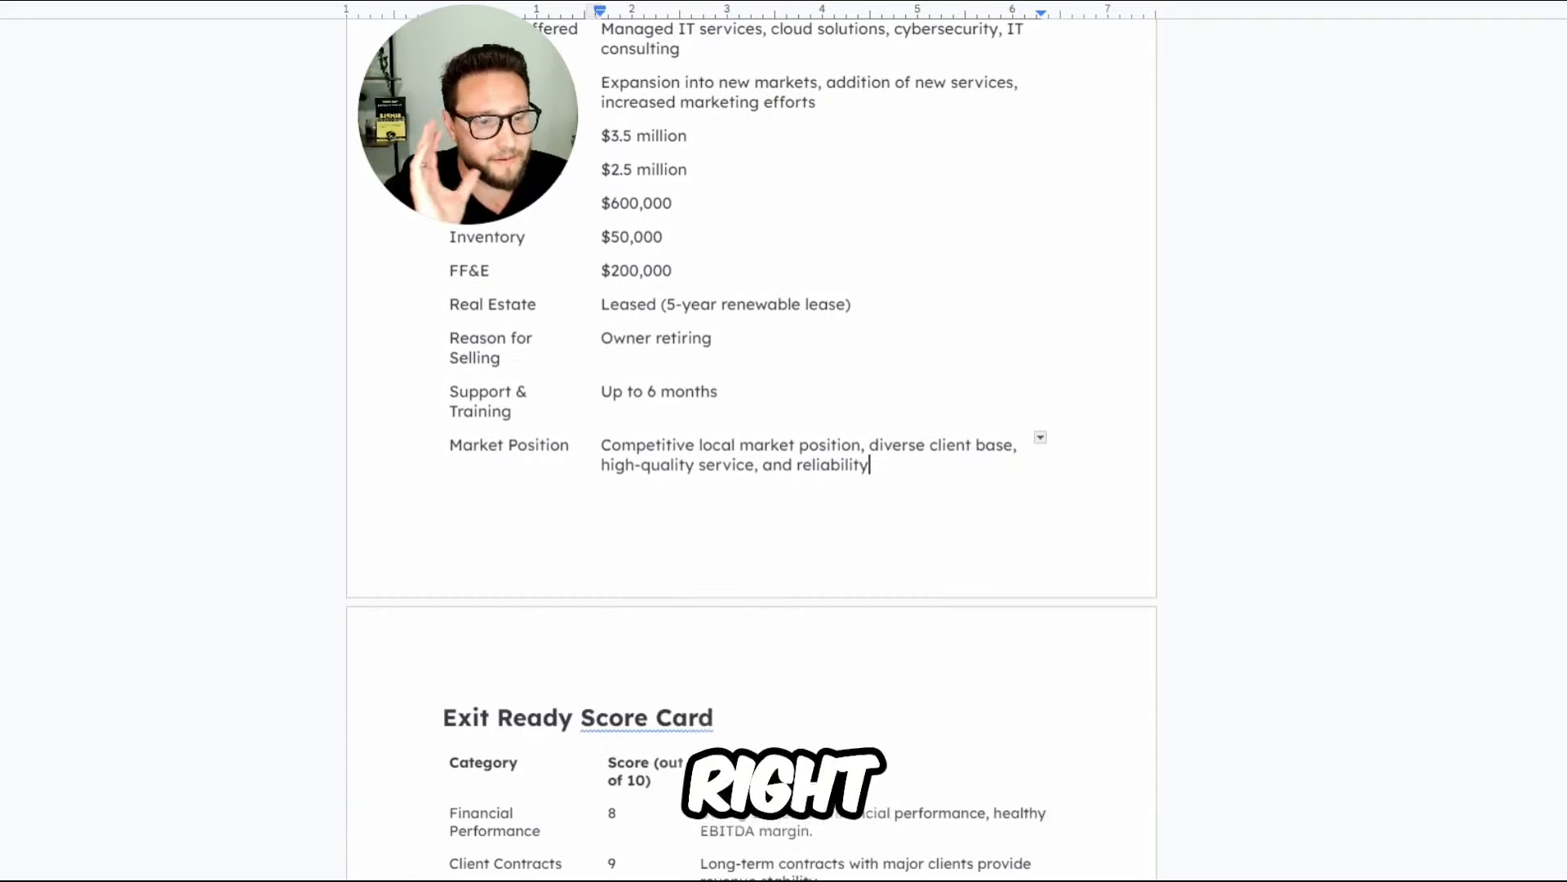
scroll("down", 3)
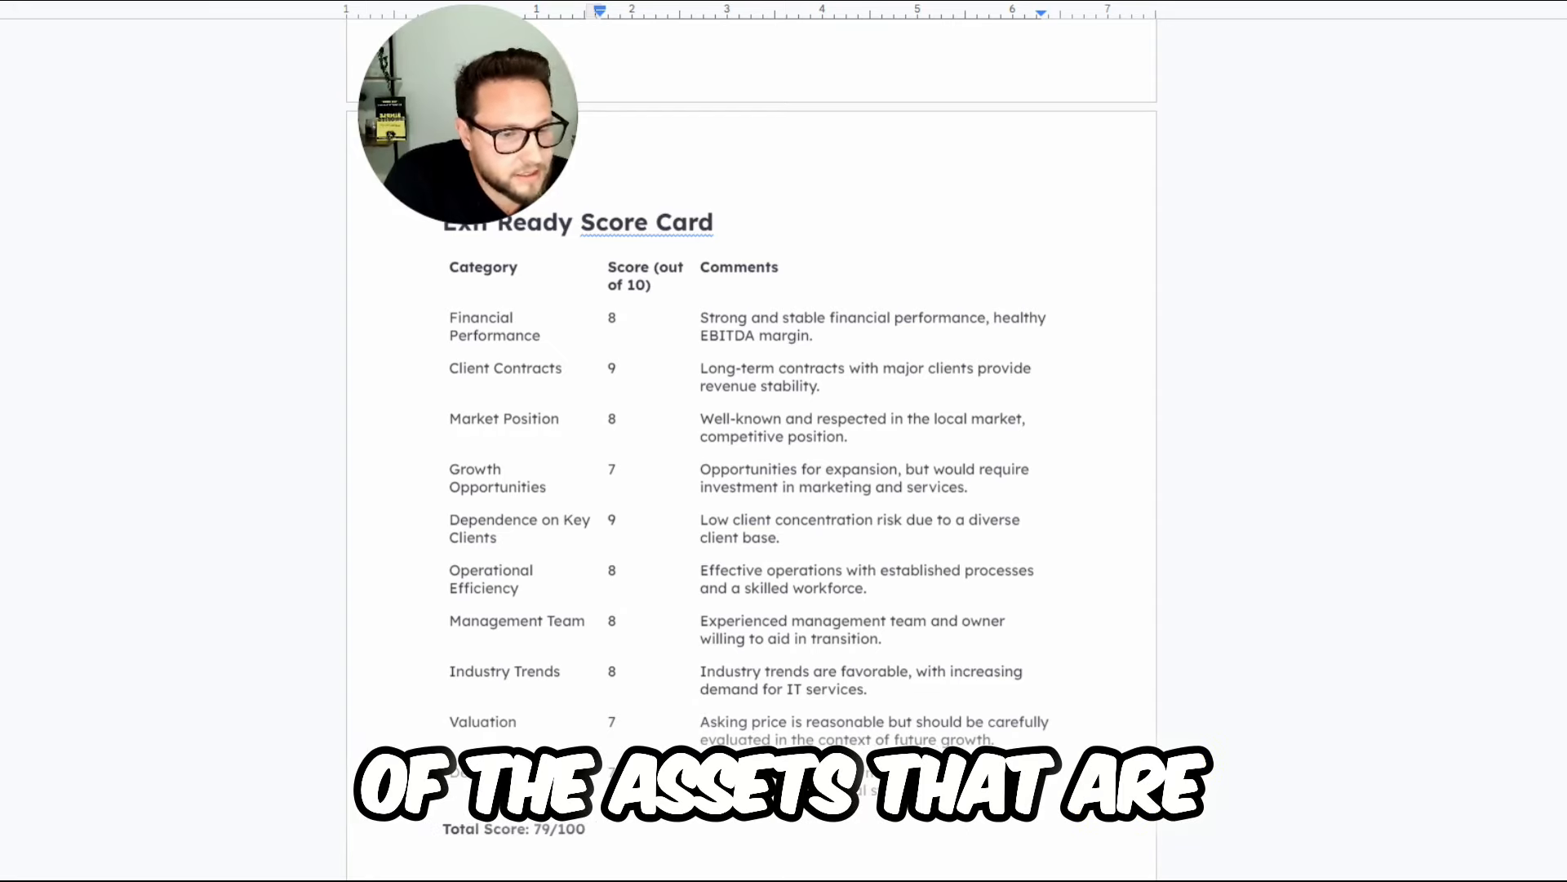
scroll("down", 3)
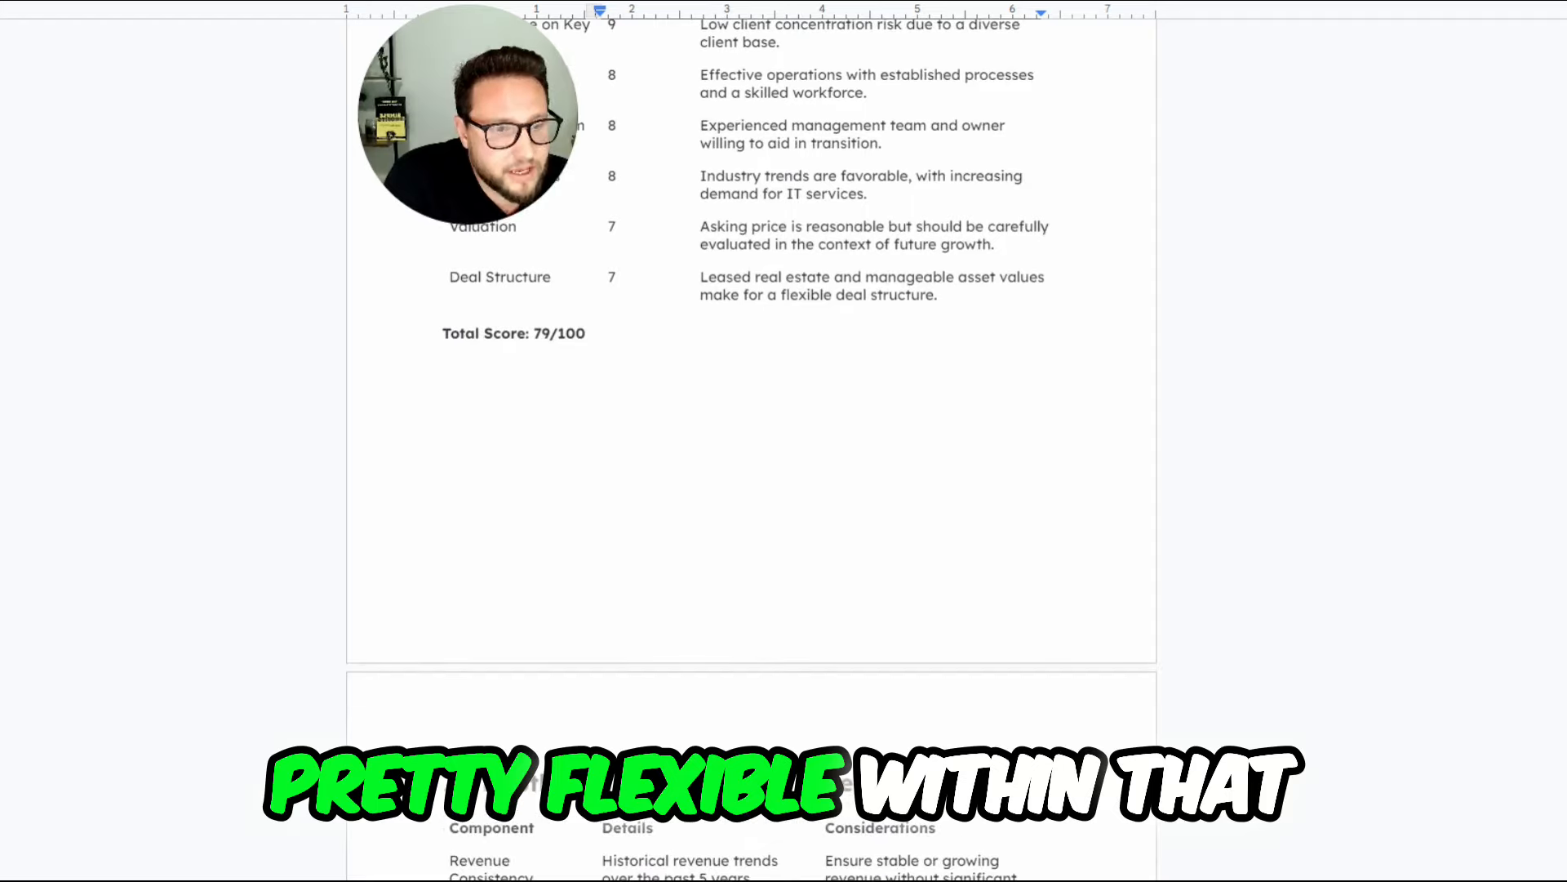
scroll("down", 3)
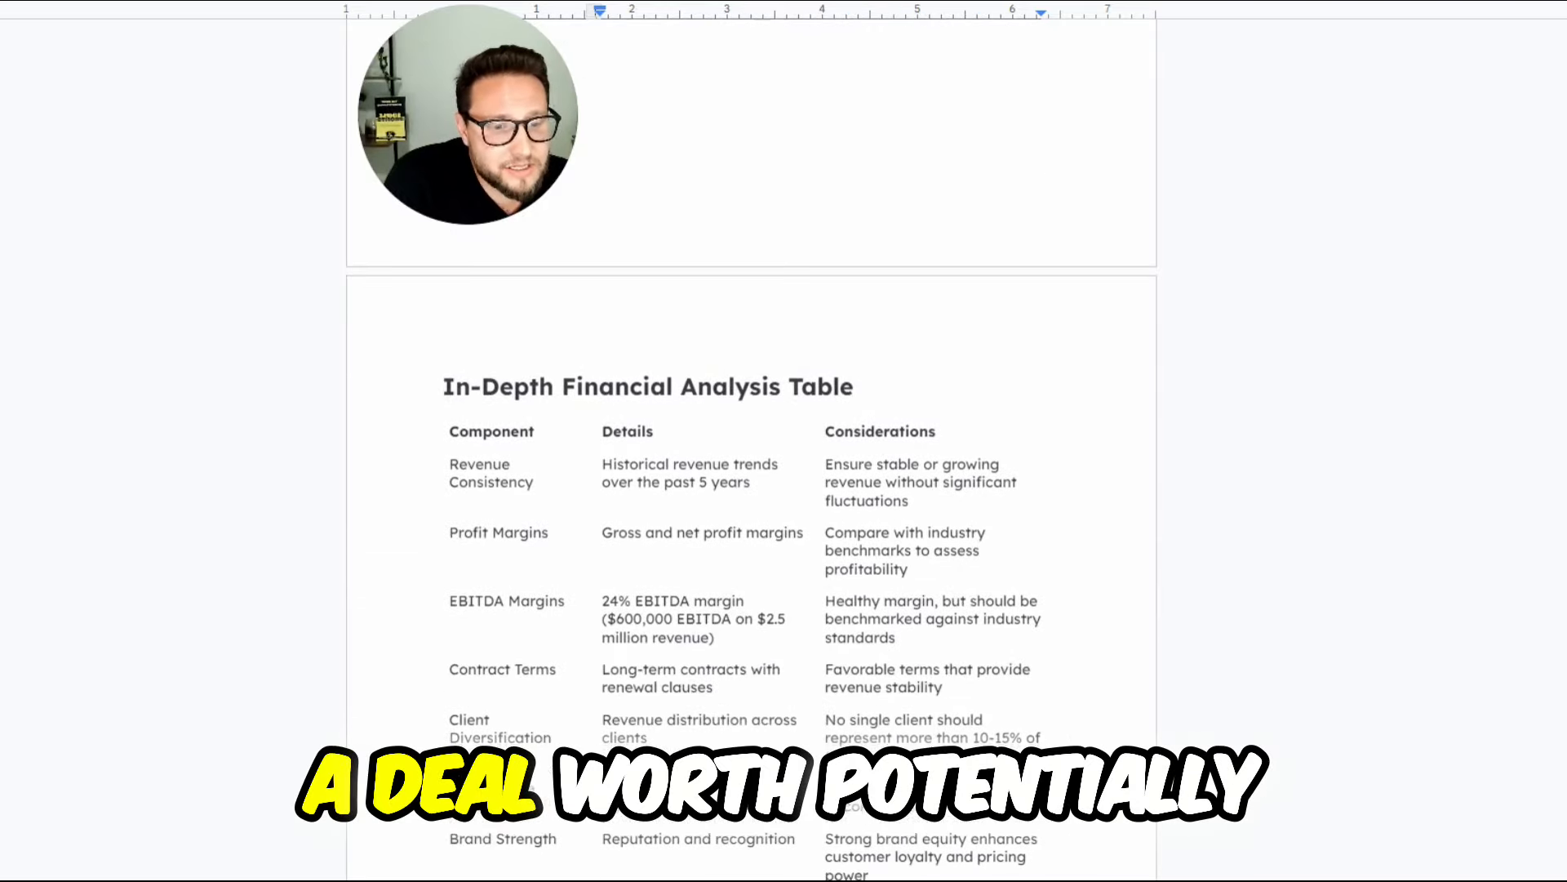
scroll("down", 3)
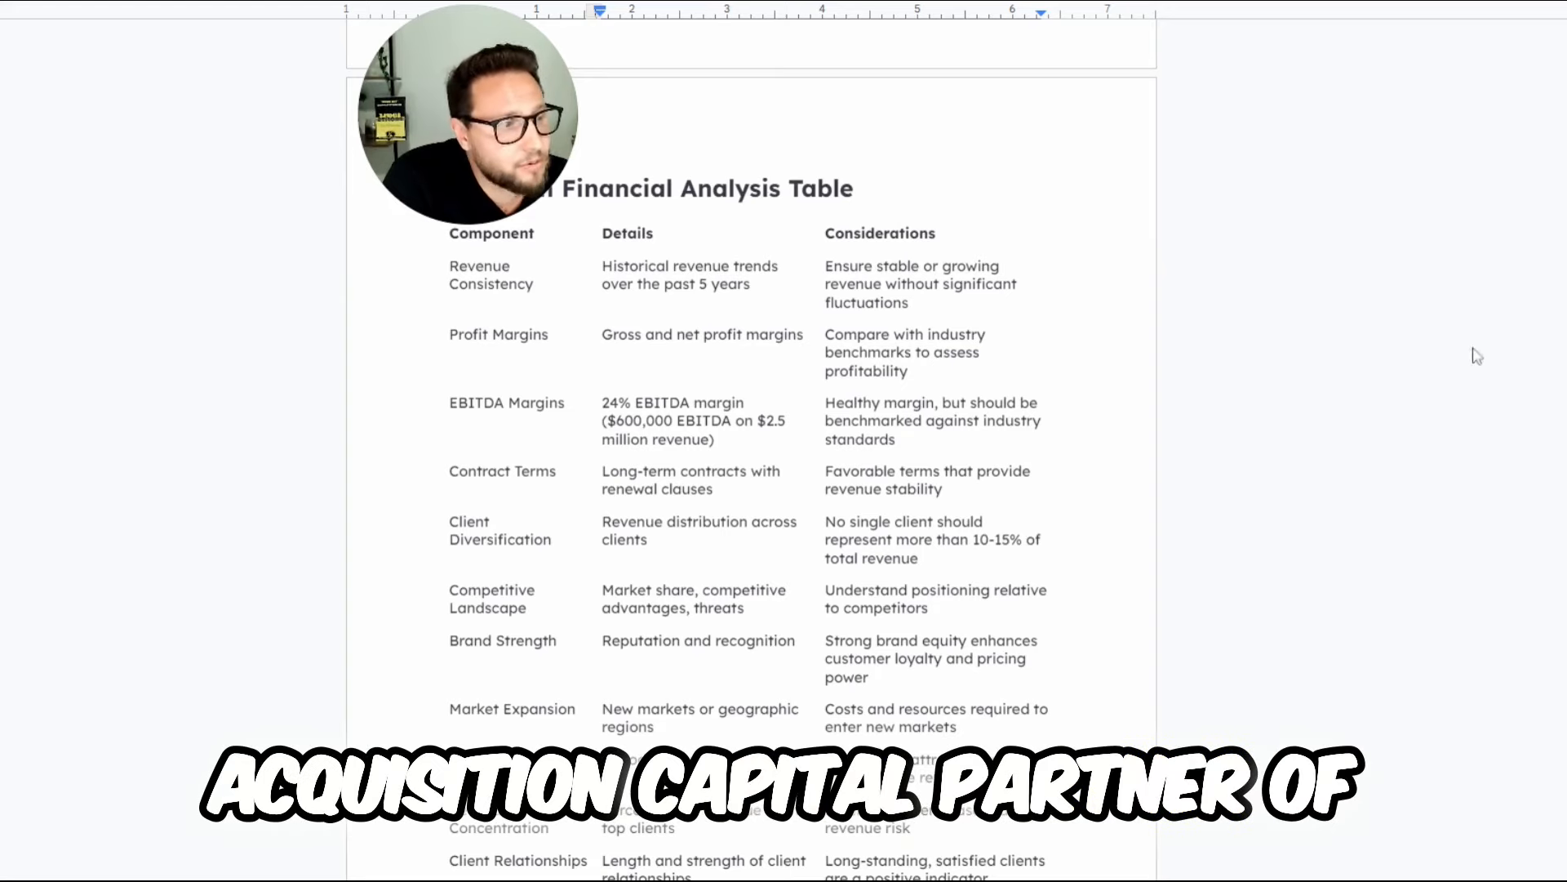
scroll("down", 3)
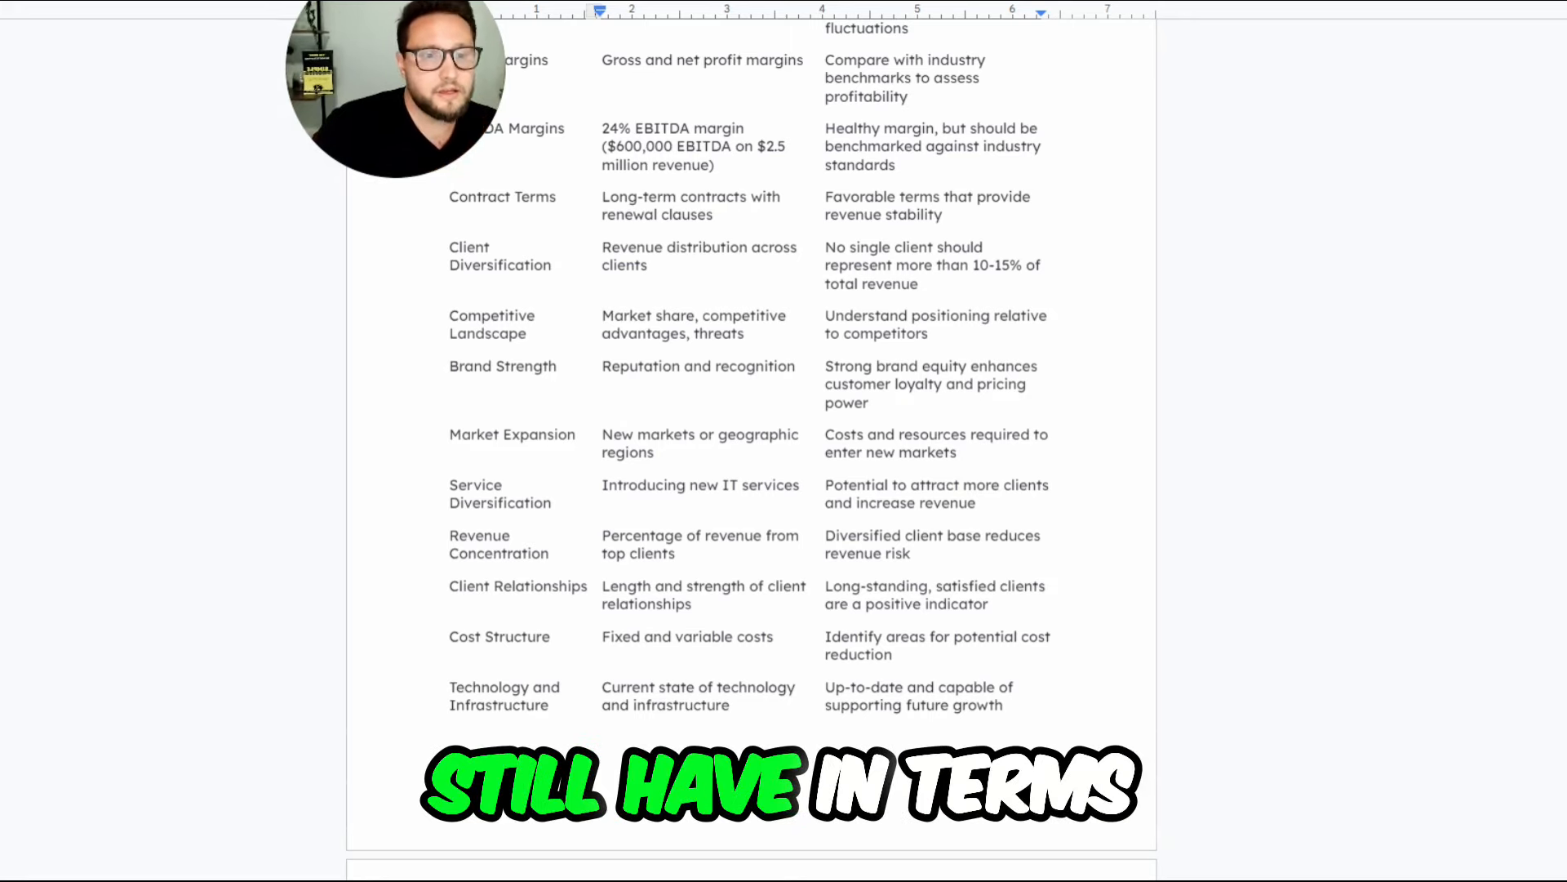
scroll("down", 3)
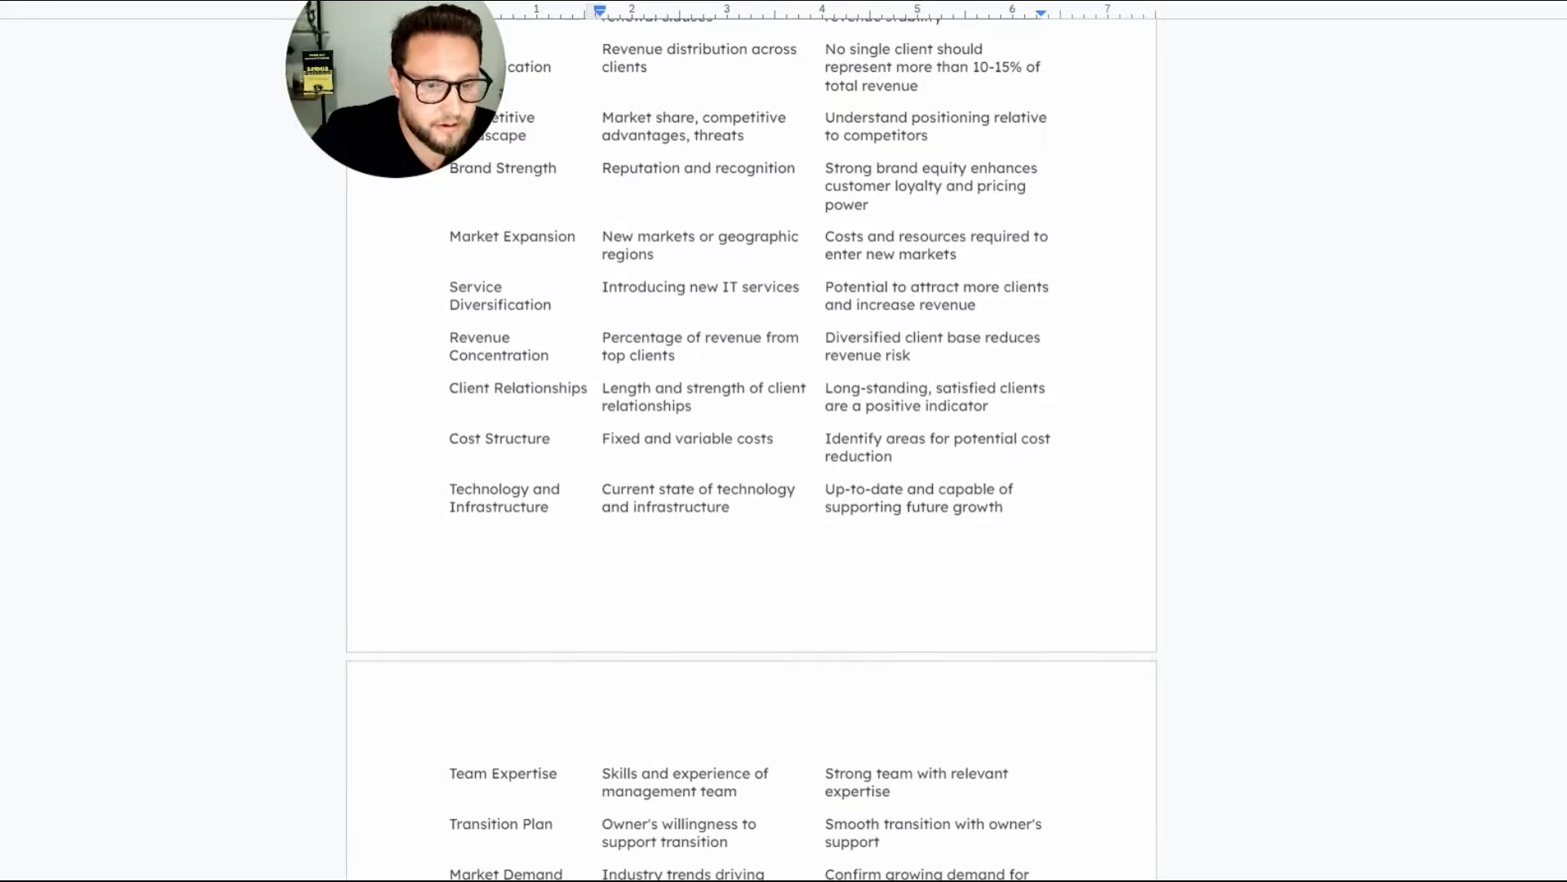
scroll("down", 3)
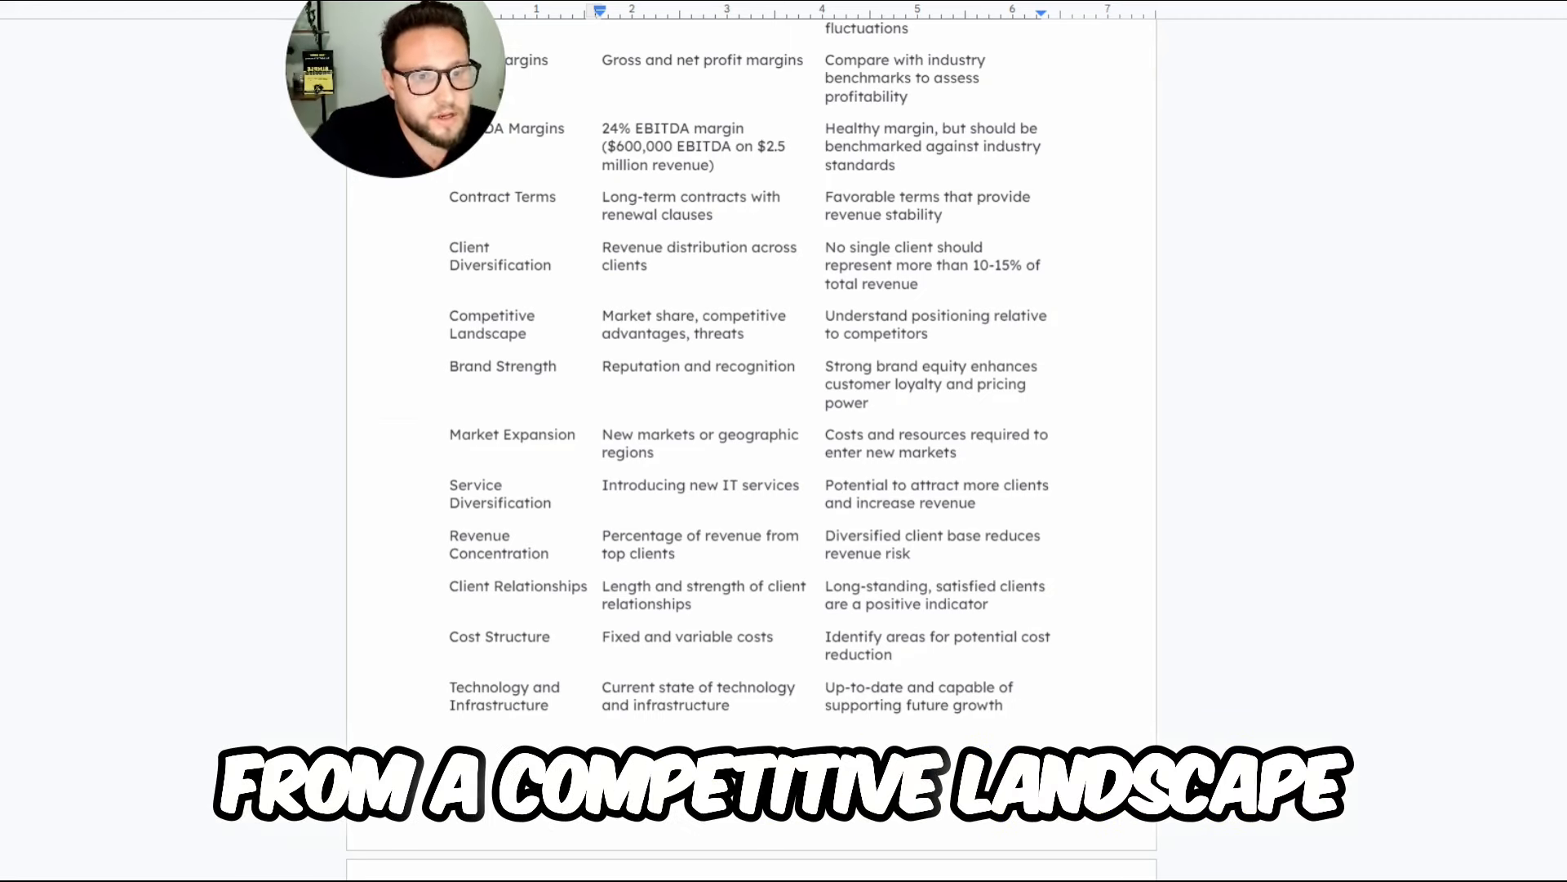
scroll("down", 3)
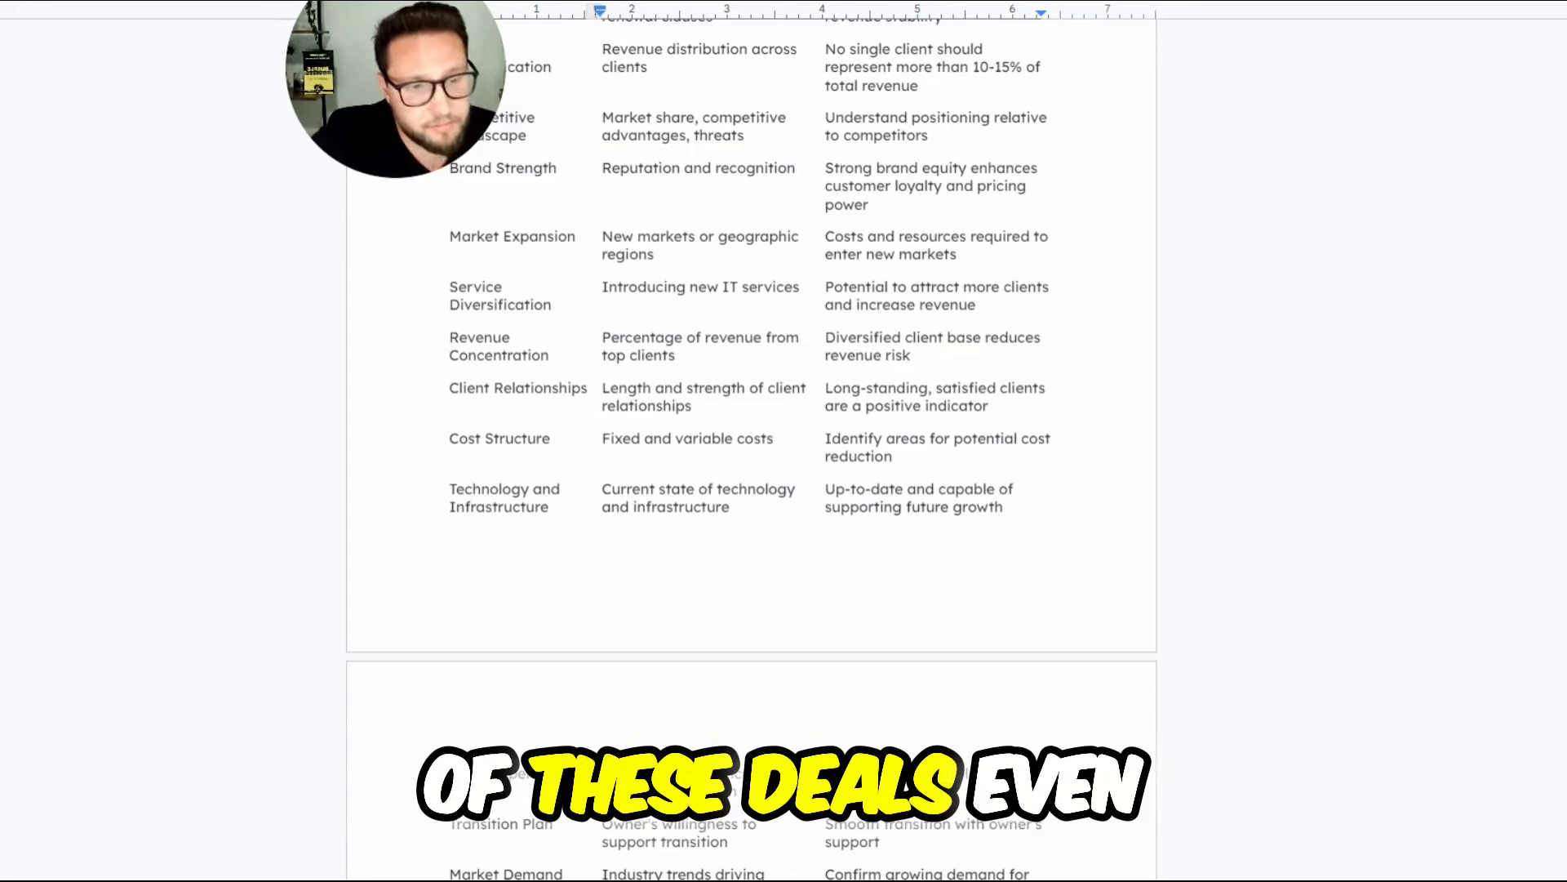
scroll("down", 3)
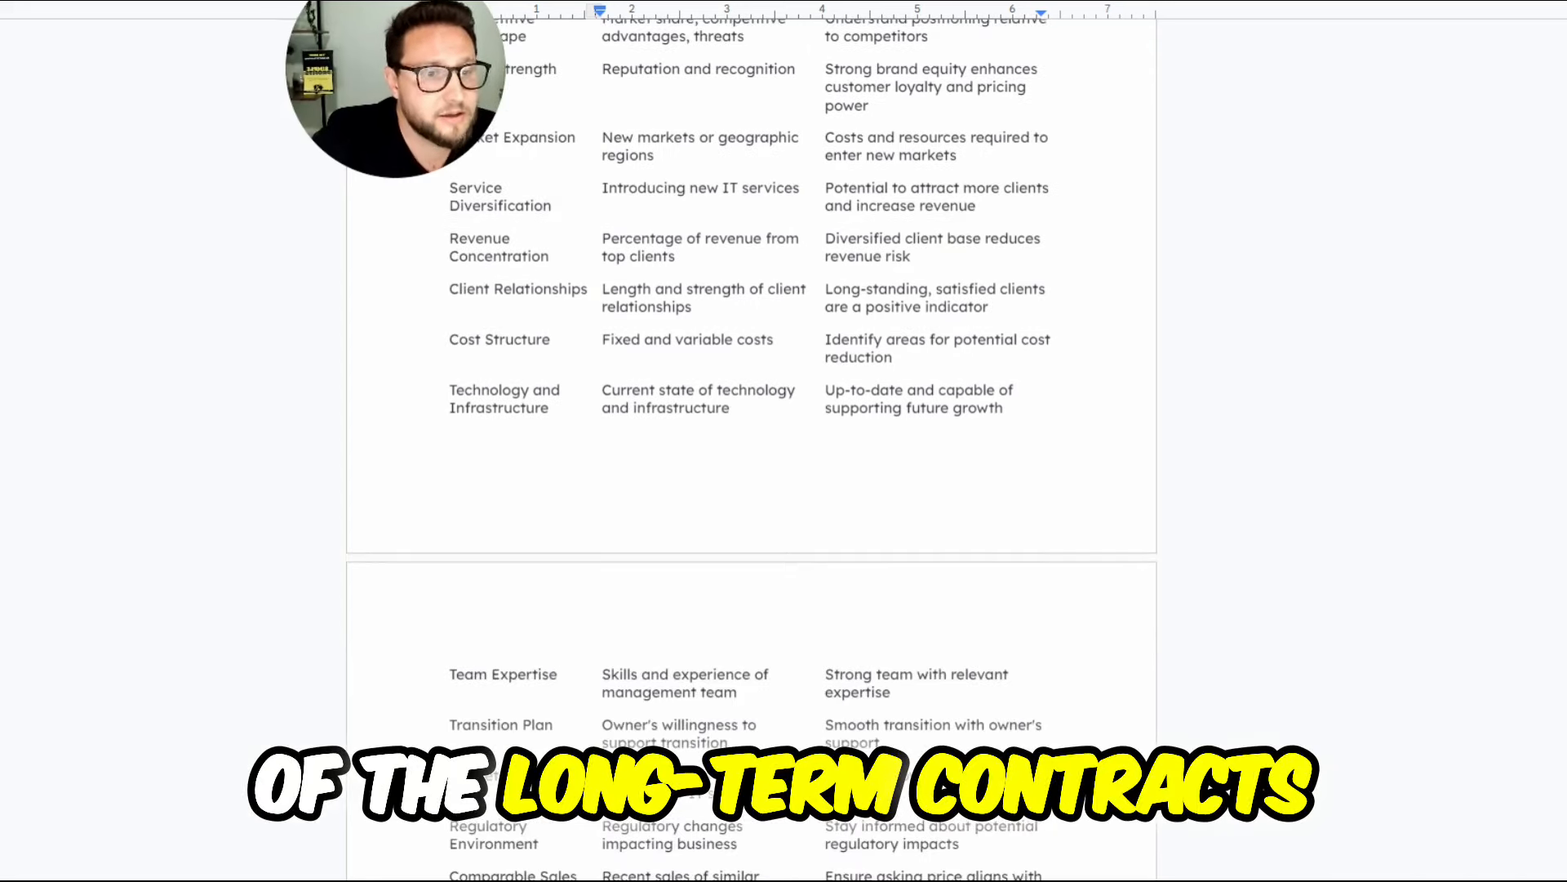
scroll("down", 3)
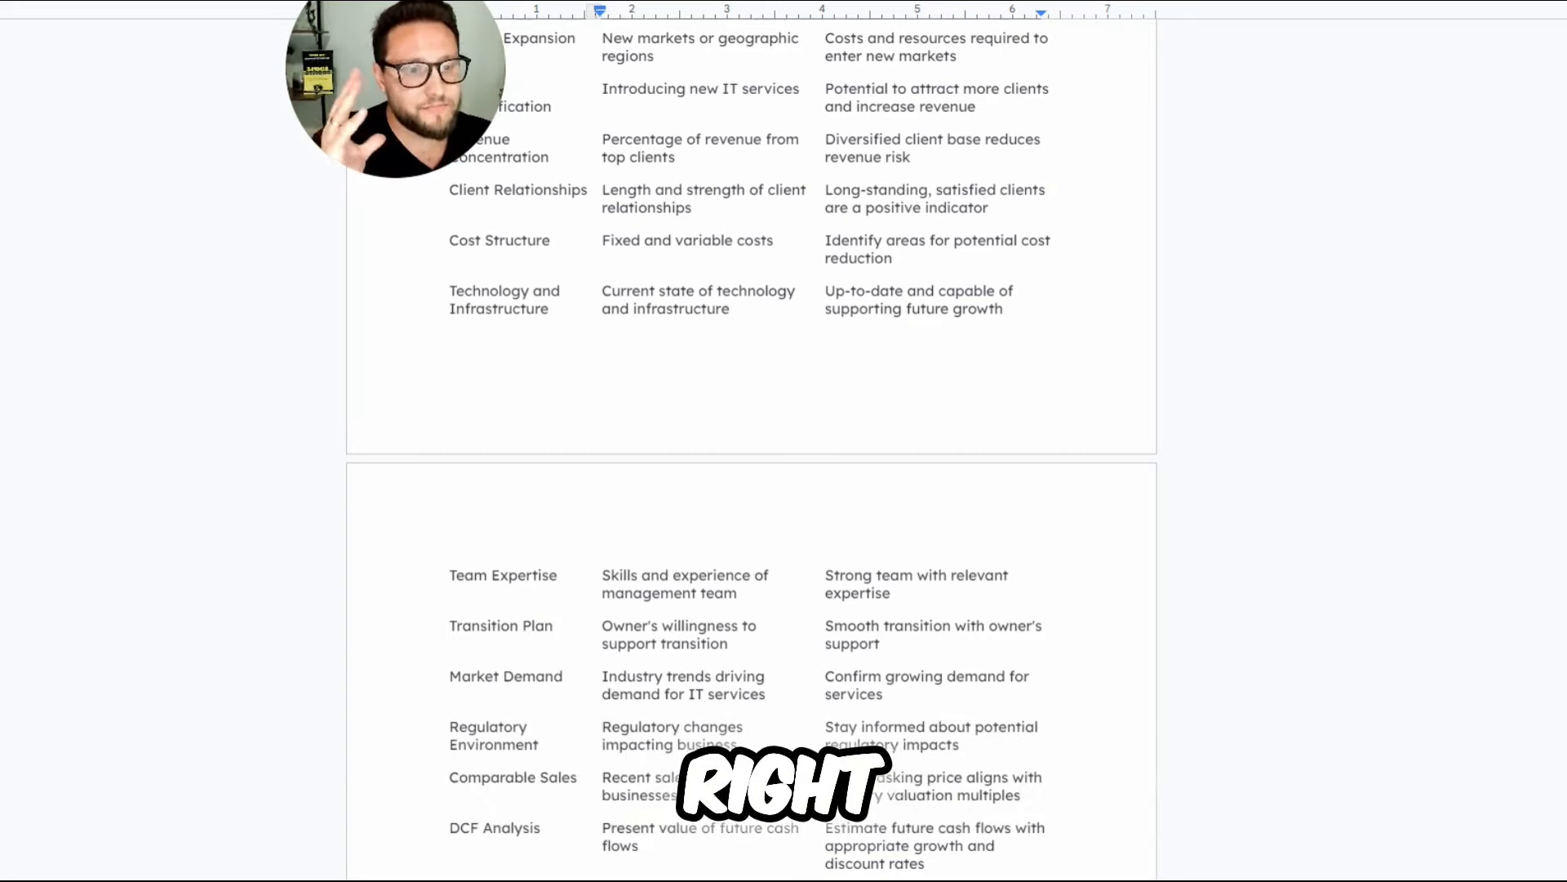
scroll("down", 3)
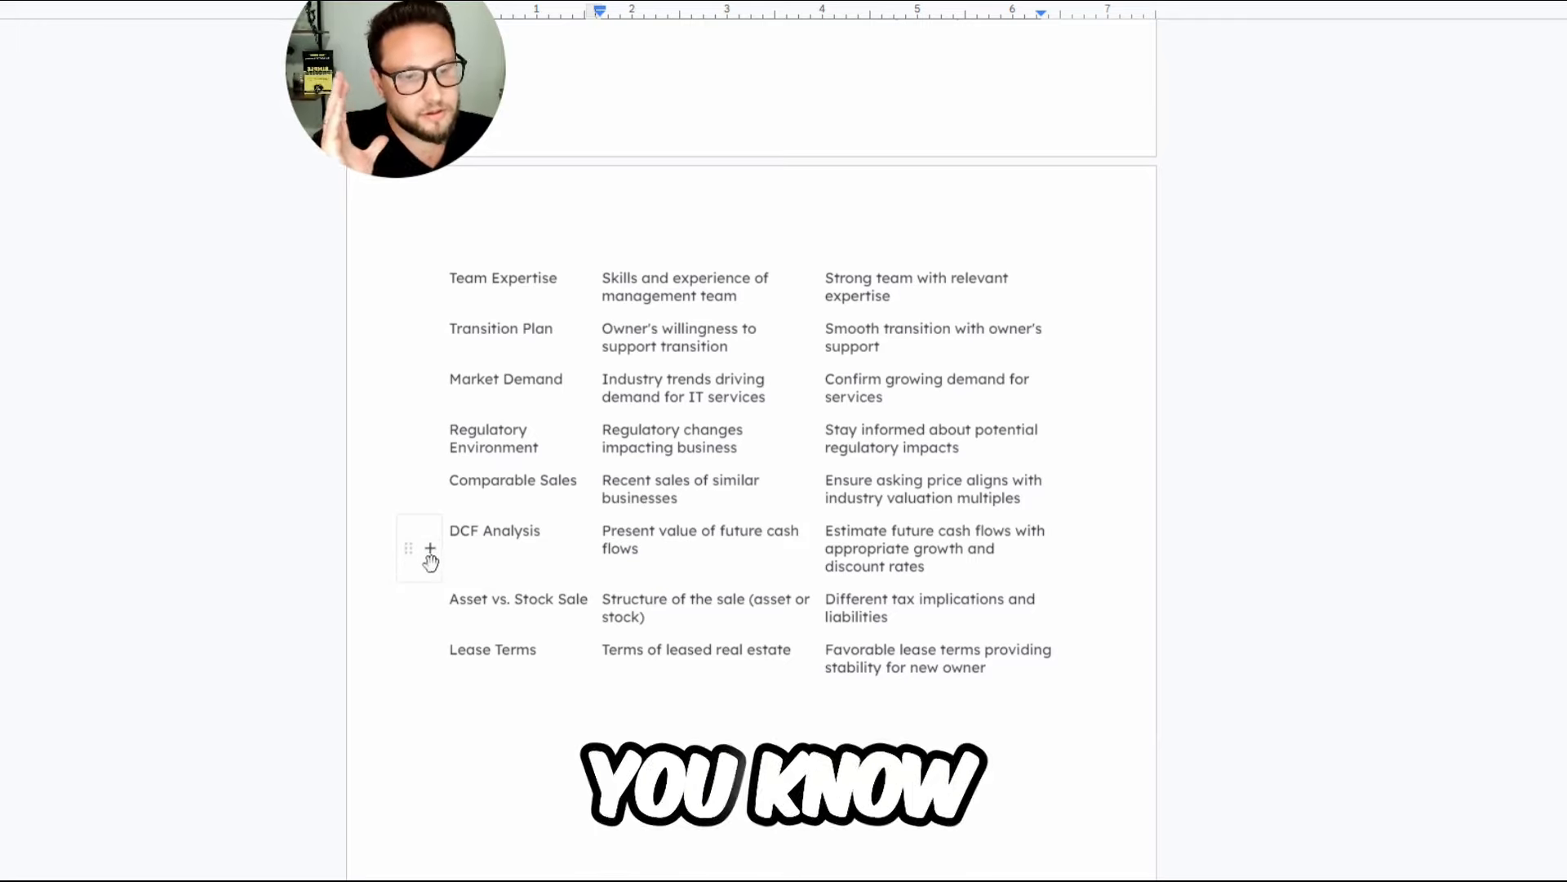
scroll("down", 3)
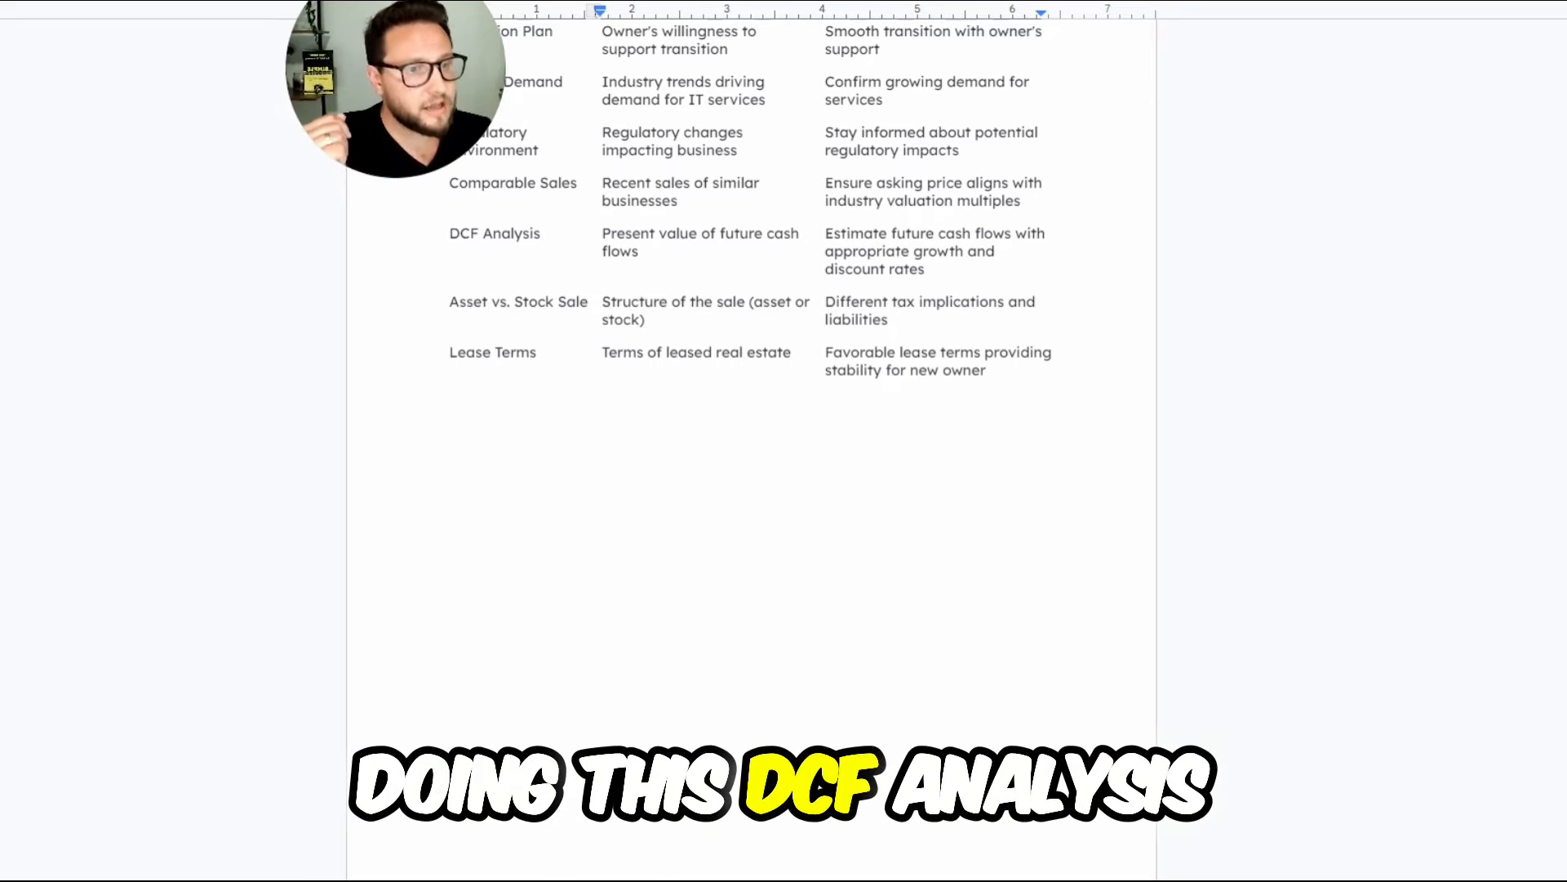
scroll("down", 3)
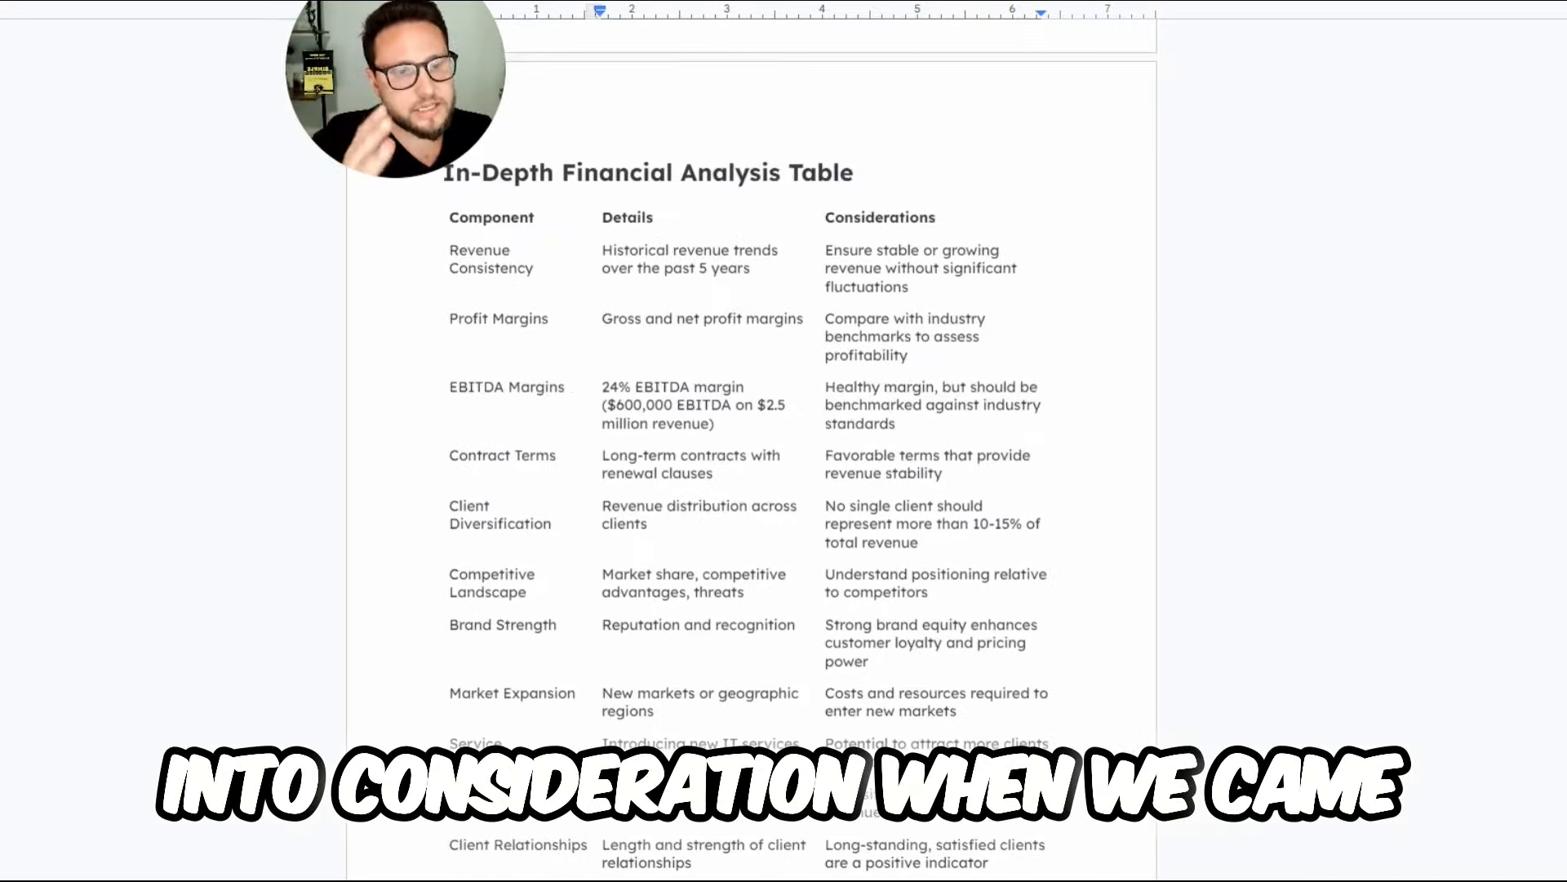
scroll("down", 3)
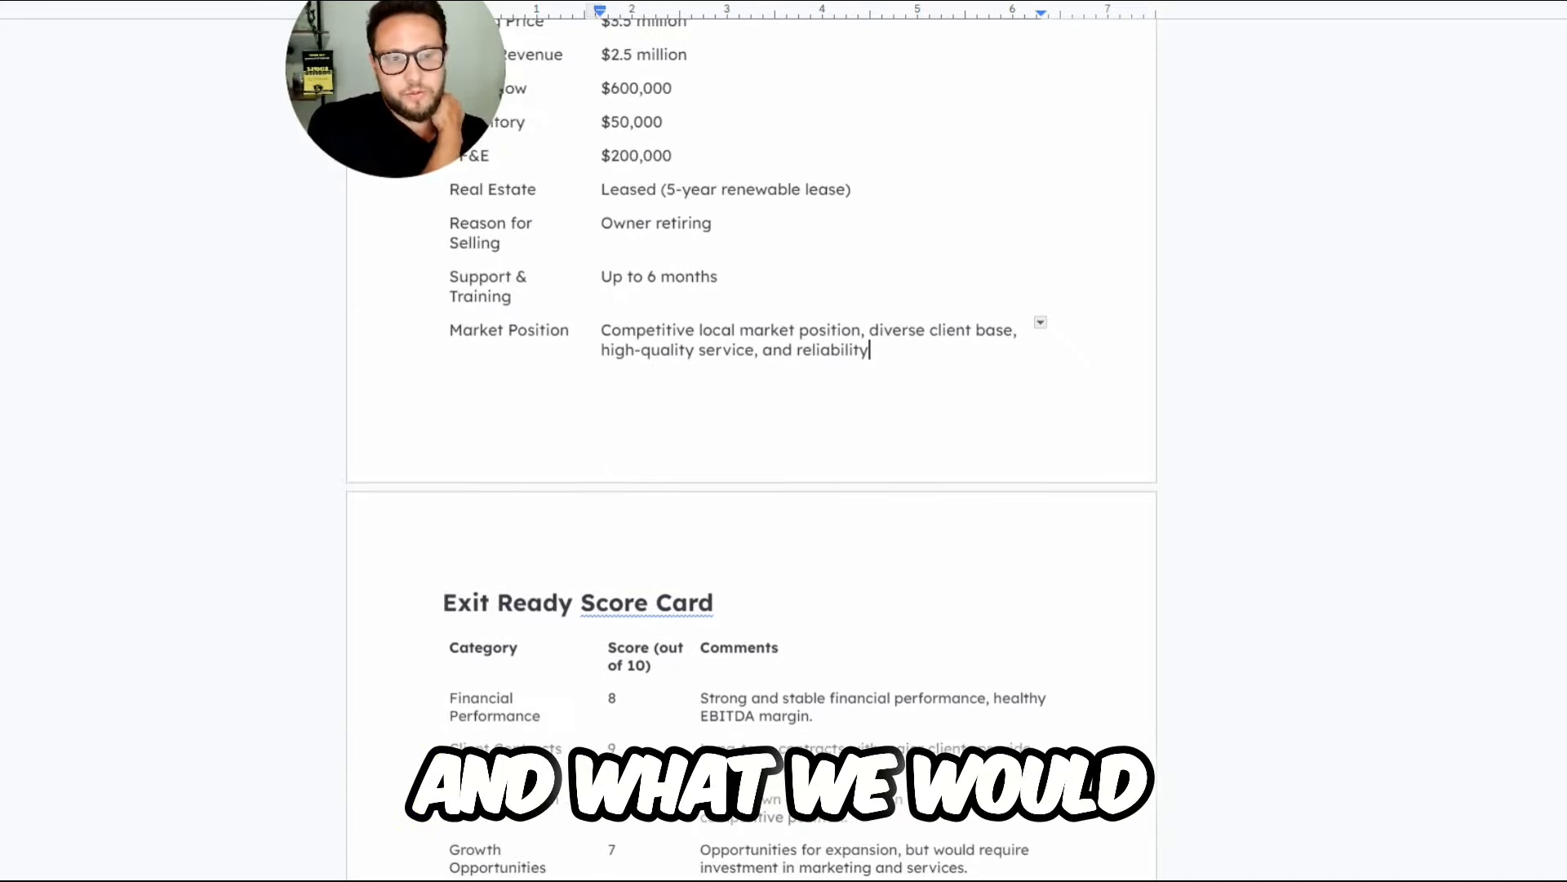
scroll("up", 3)
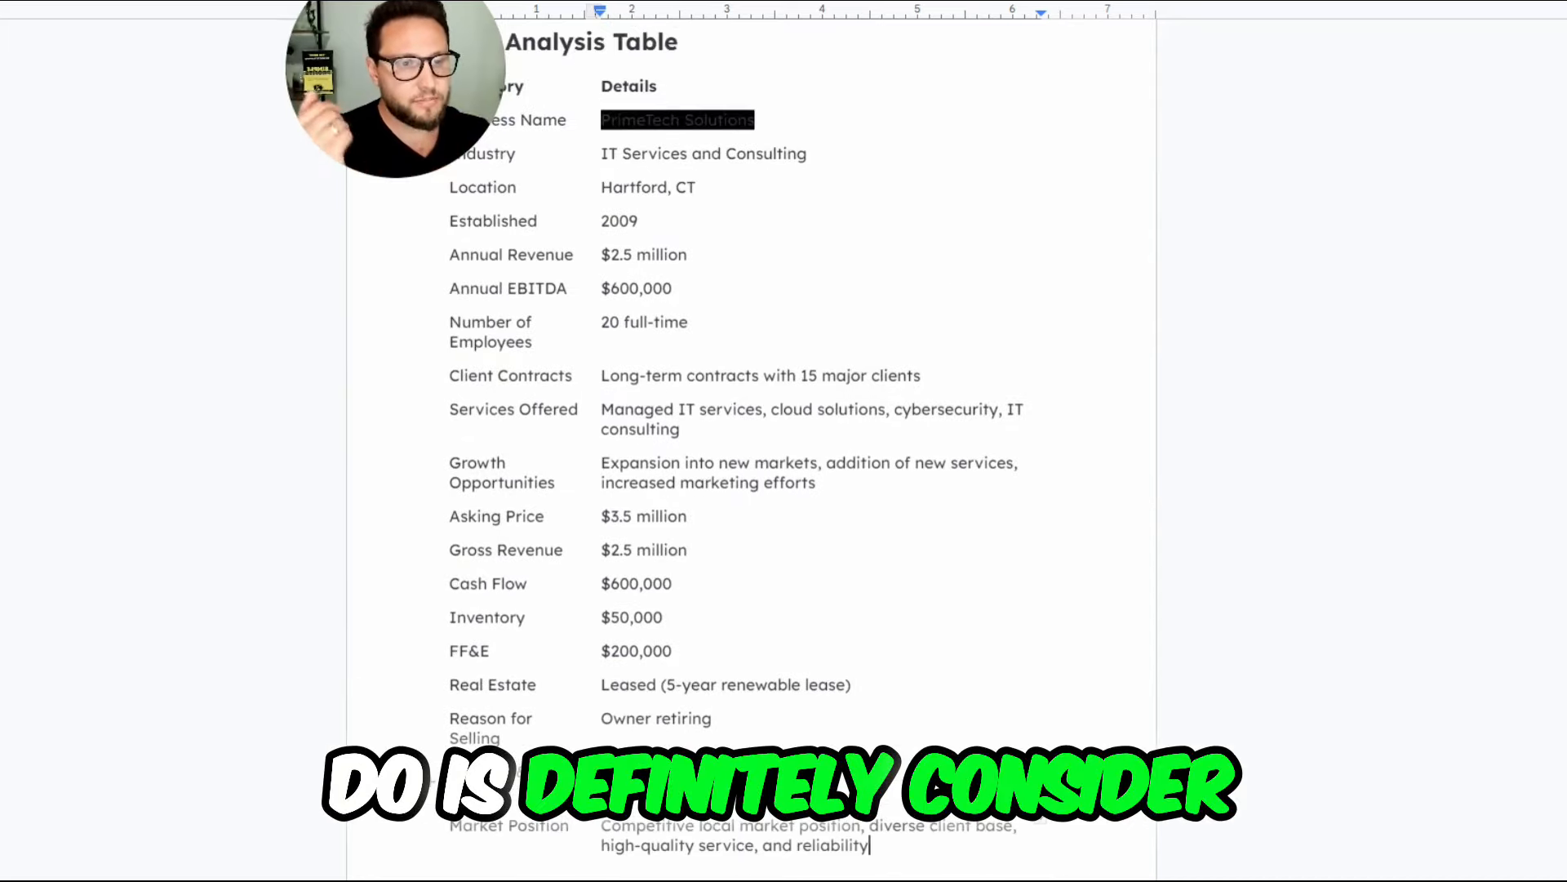